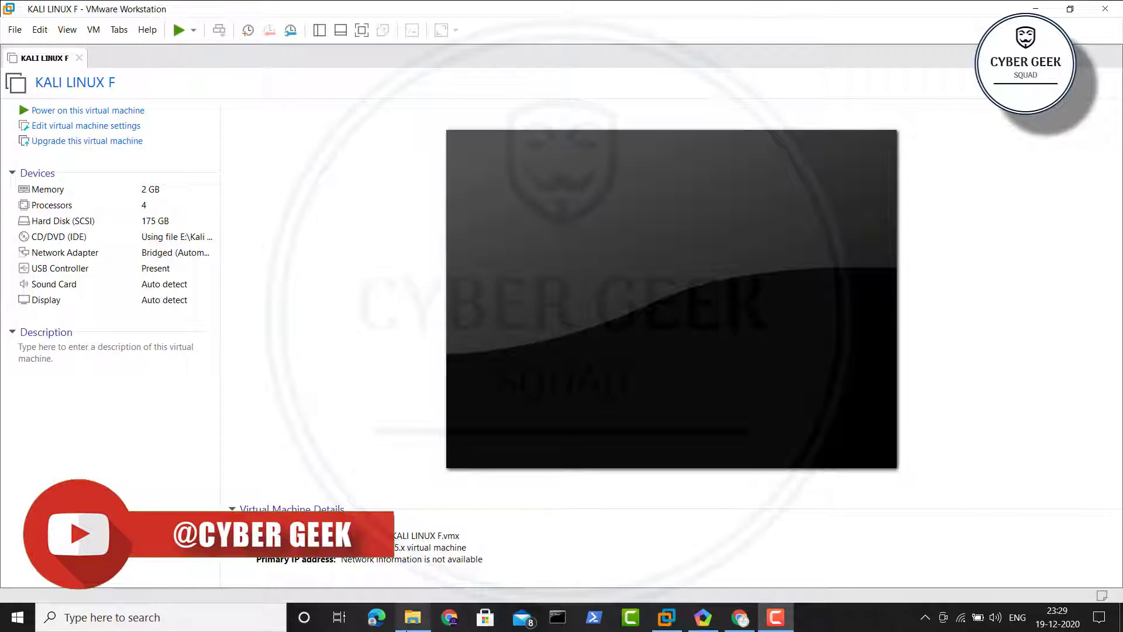
Step: Bring up the File Explorer folder holding the android-x86_64-9.0-rc1.iso image
{"action": "left_click", "coordinate": [411, 617]}
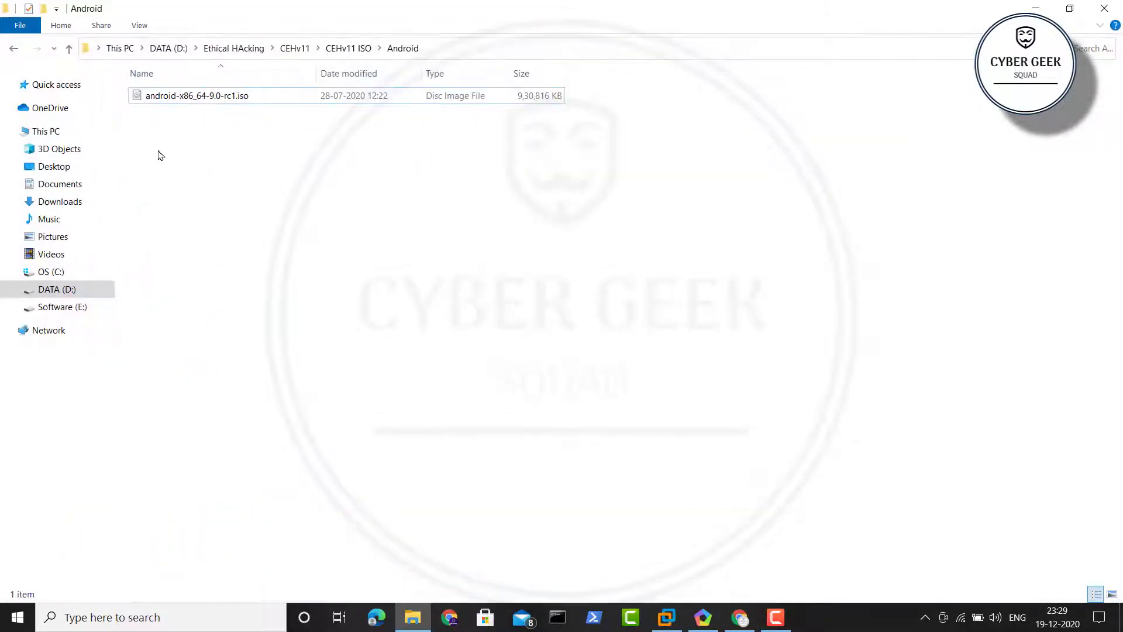
Step: Select the roughly 909 MB Android x86 9.0 installer ISO in File Explorer
{"action": "left_click", "coordinate": [196, 95]}
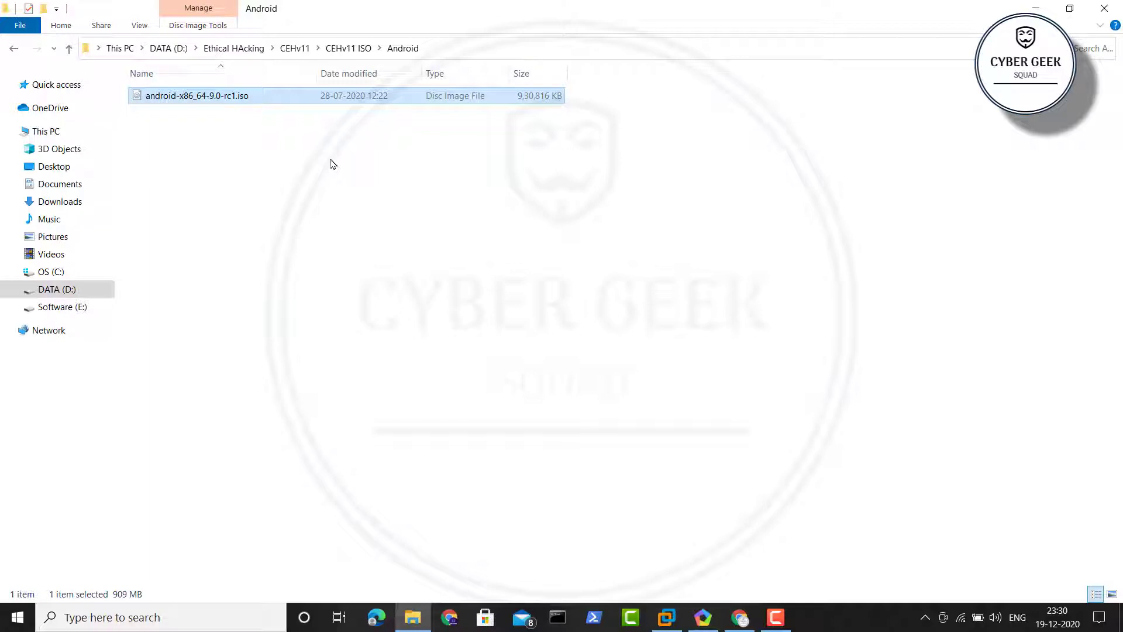
{"action": "mouse_move", "coordinate": [1104, 8]}
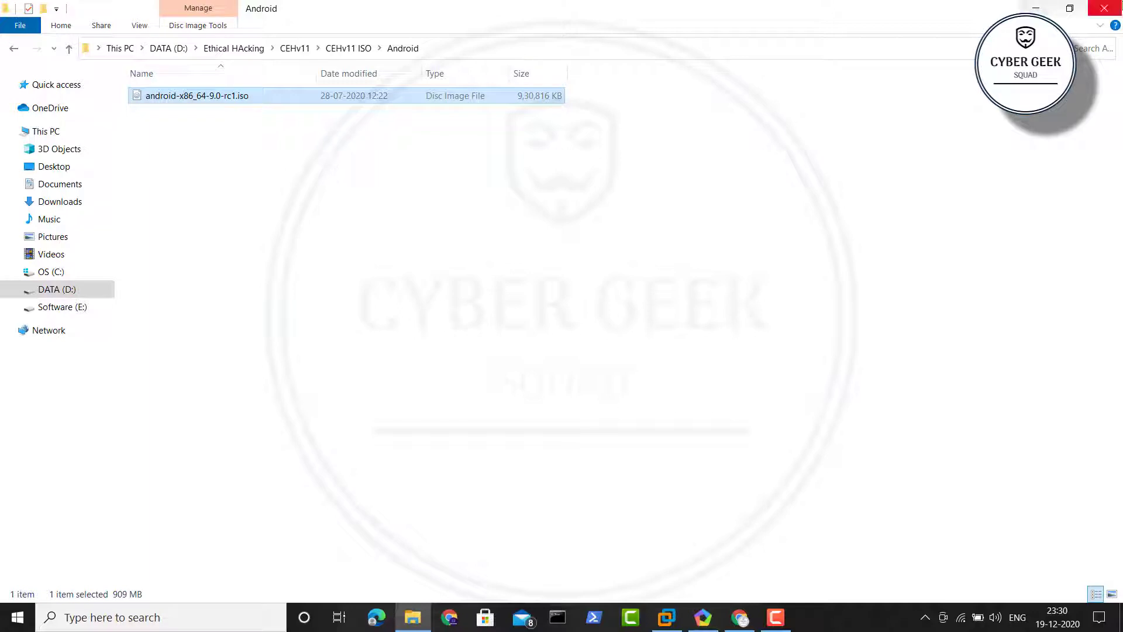
{"action": "mouse_move", "coordinate": [619, 236]}
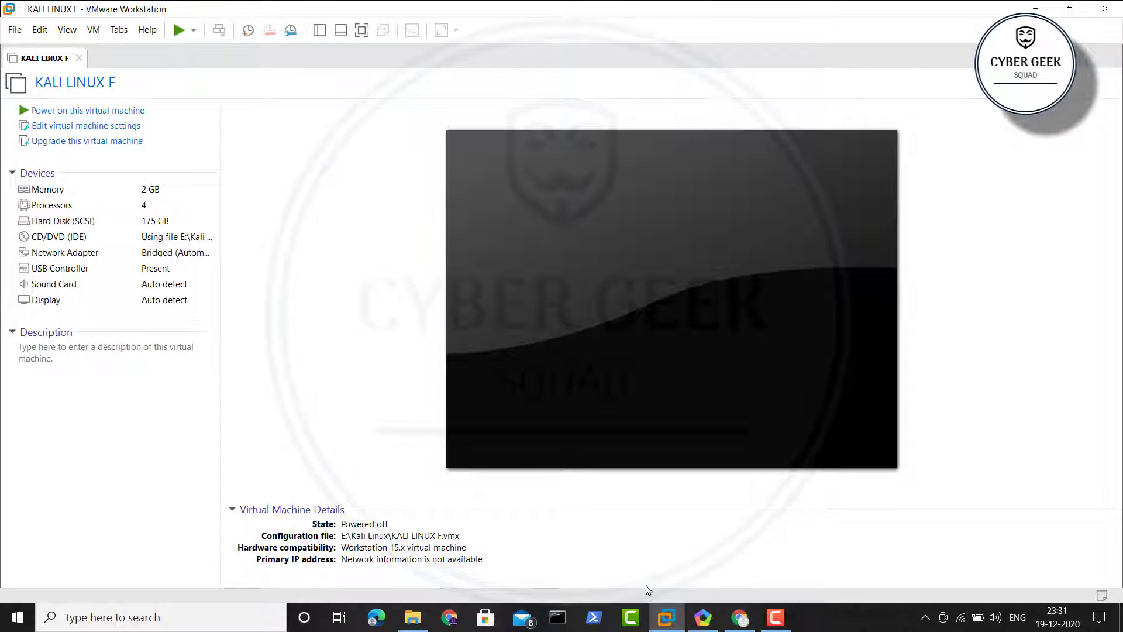
Step: Browse the osboxes.org Android-x86 Pie image listings, then bring up the SmartGaGa download page
{"action": "left_click", "coordinate": [738, 617]}
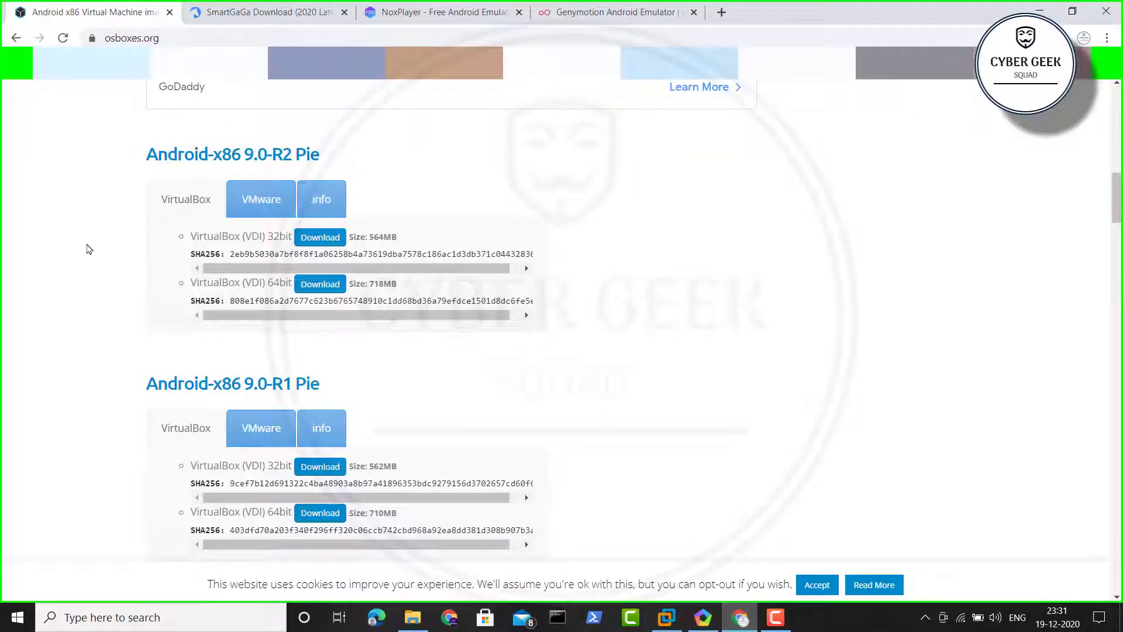
{"action": "scroll", "scroll_direction": "up", "scroll_amount": 3}
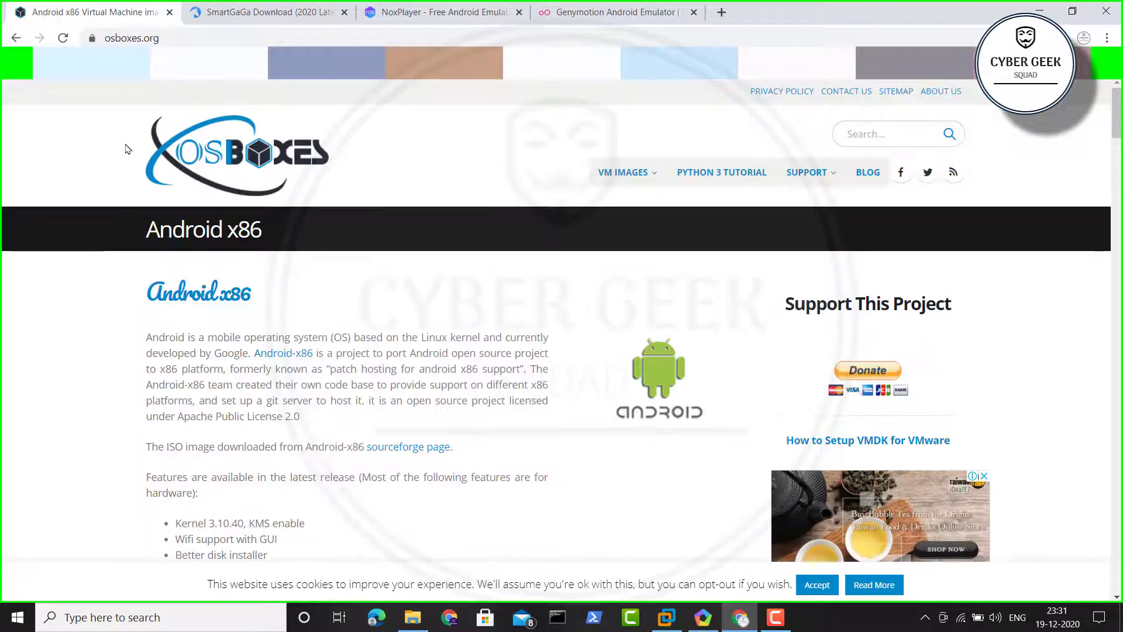
{"action": "scroll", "scroll_direction": "down", "scroll_amount": 3}
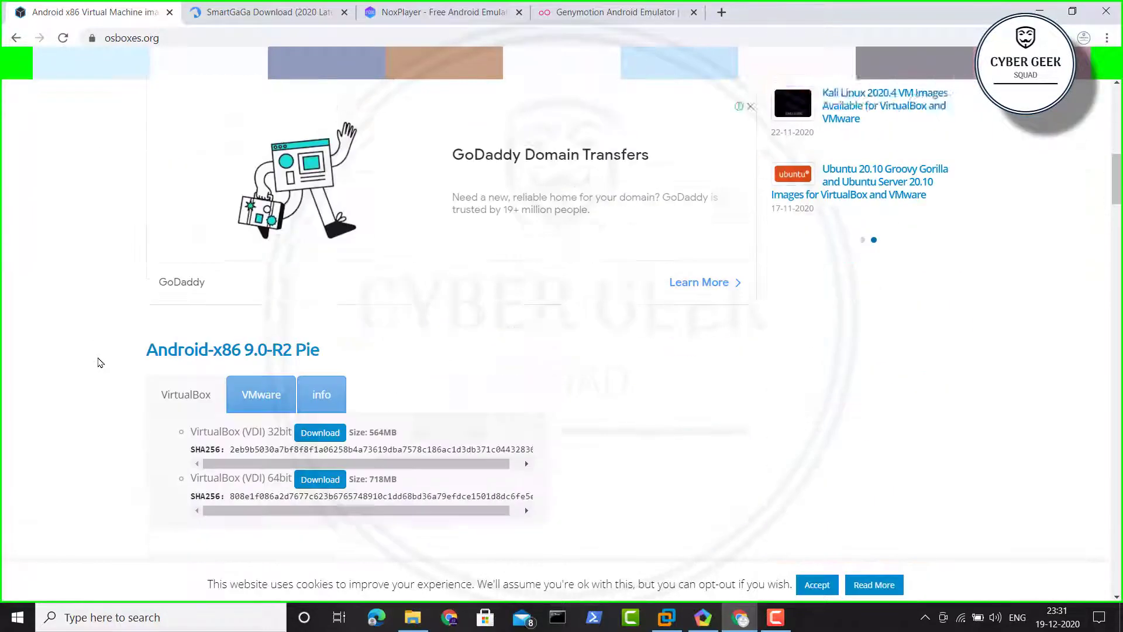
{"action": "scroll", "scroll_direction": "down", "scroll_amount": 3}
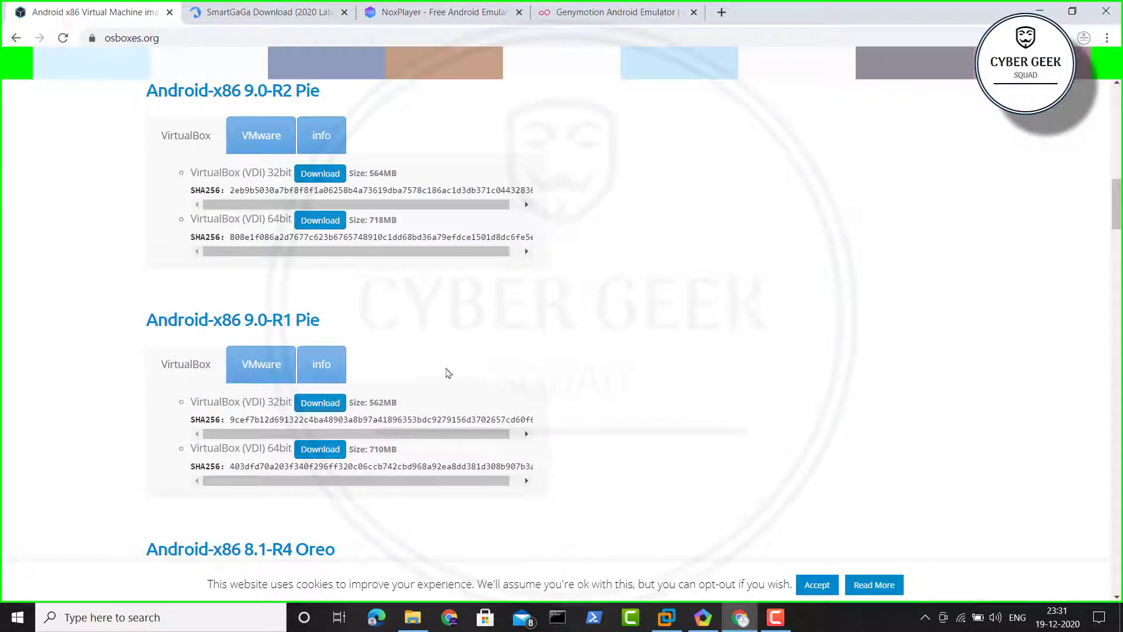
{"action": "scroll", "scroll_direction": "down", "scroll_amount": 3}
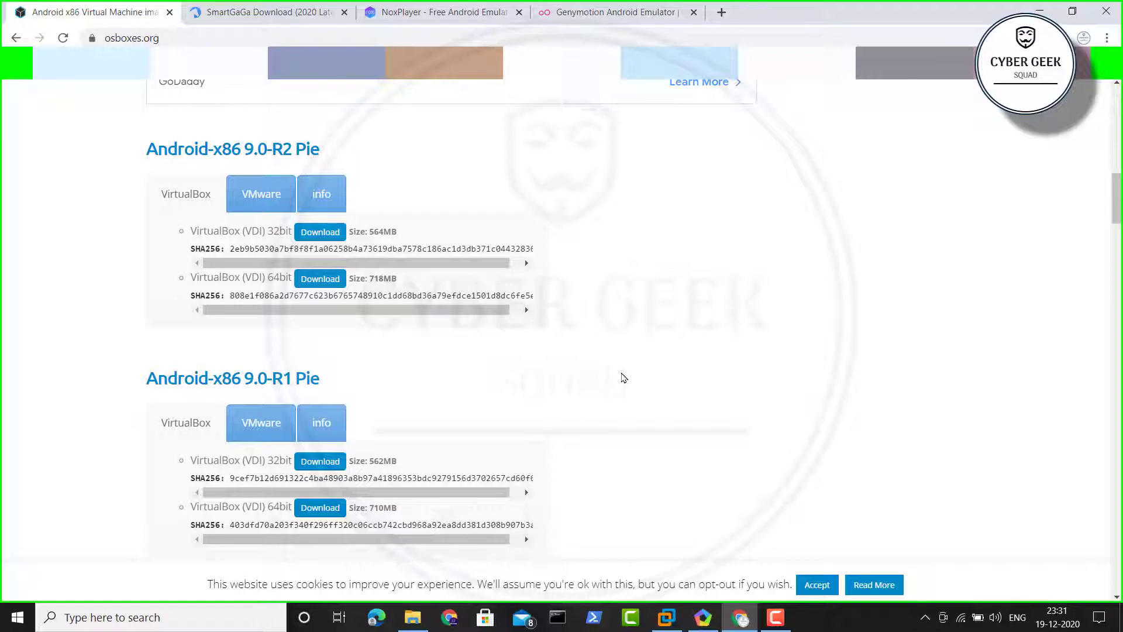
{"action": "mouse_move", "coordinate": [565, 286]}
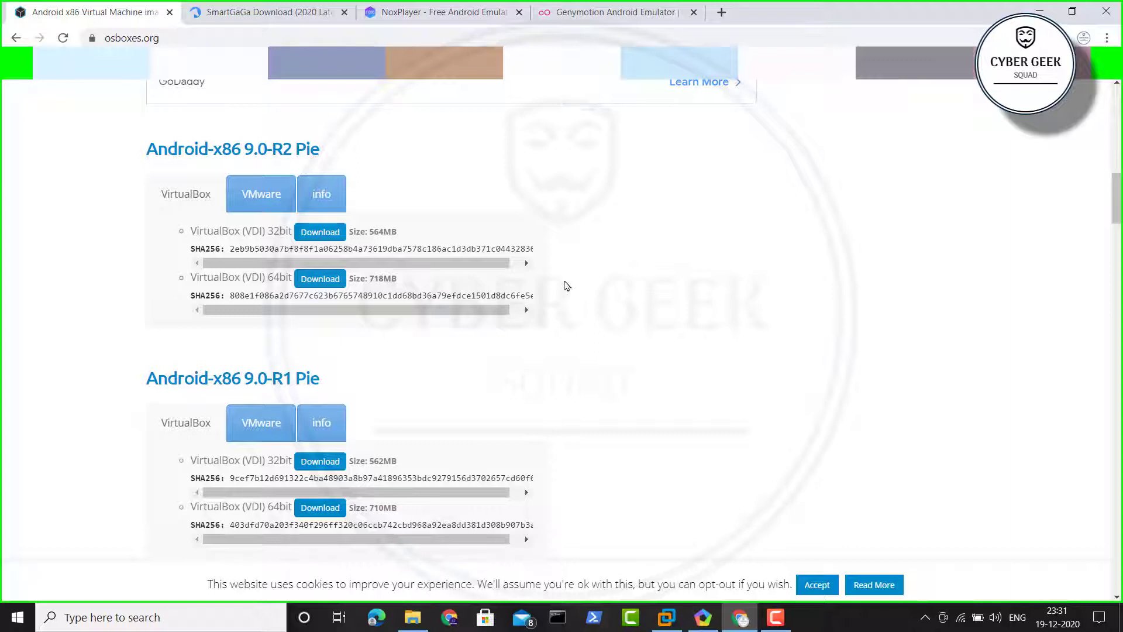
{"action": "left_click", "coordinate": [265, 12]}
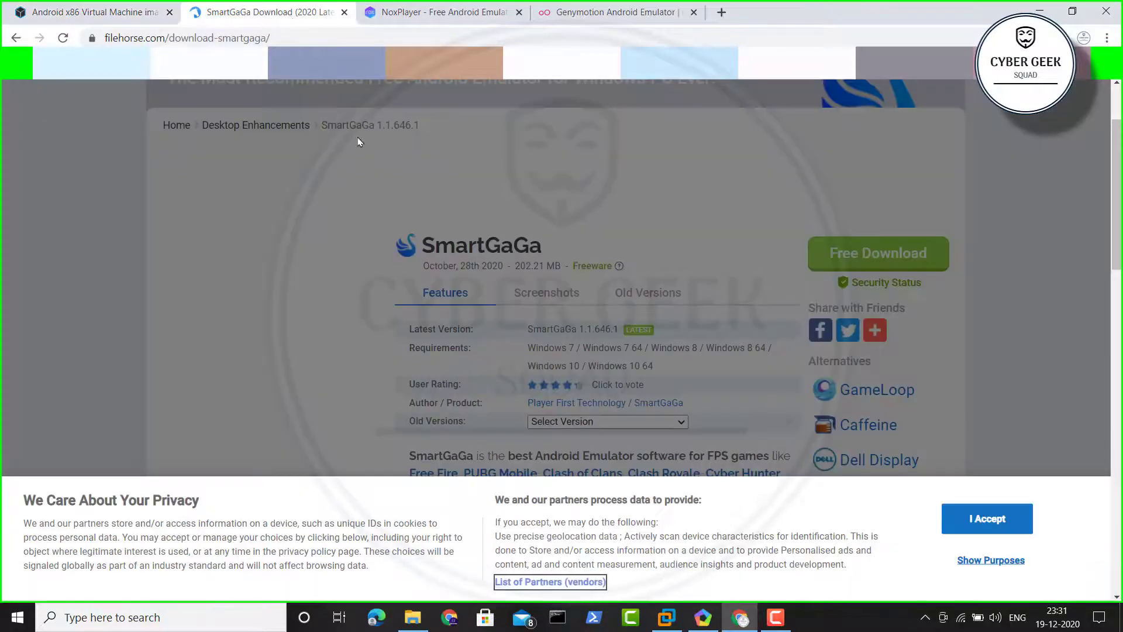
Step: Scroll SmartGaGa's FileHorse features, then bring up the NoxPlayer 6.6.1.5 website
{"action": "scroll", "scroll_direction": "down", "scroll_amount": 3}
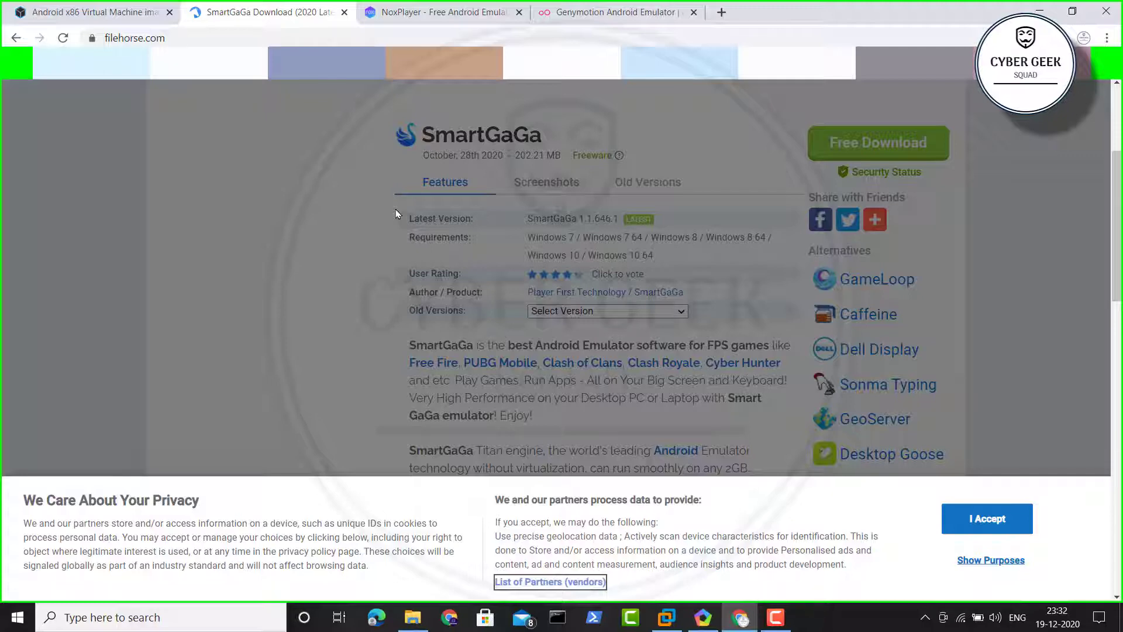
{"action": "mouse_move", "coordinate": [371, 159]}
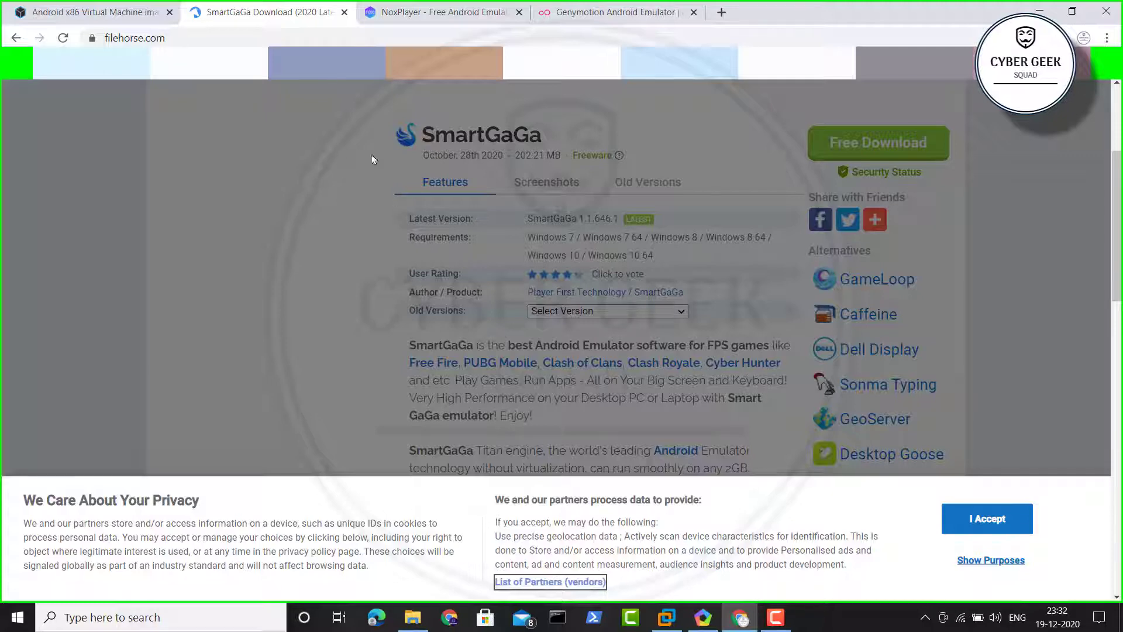
{"action": "left_click", "coordinate": [437, 12]}
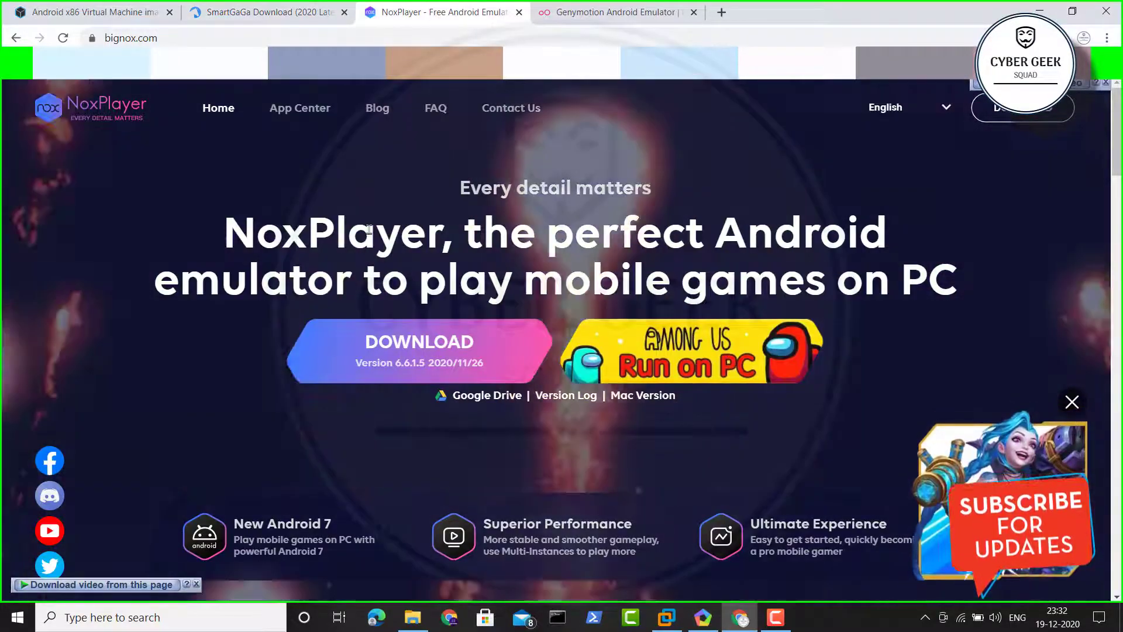
Step: Scroll the NoxPlayer download page, then bring up the Genymotion Android Emulator page
{"action": "scroll", "scroll_direction": "down", "scroll_amount": 3}
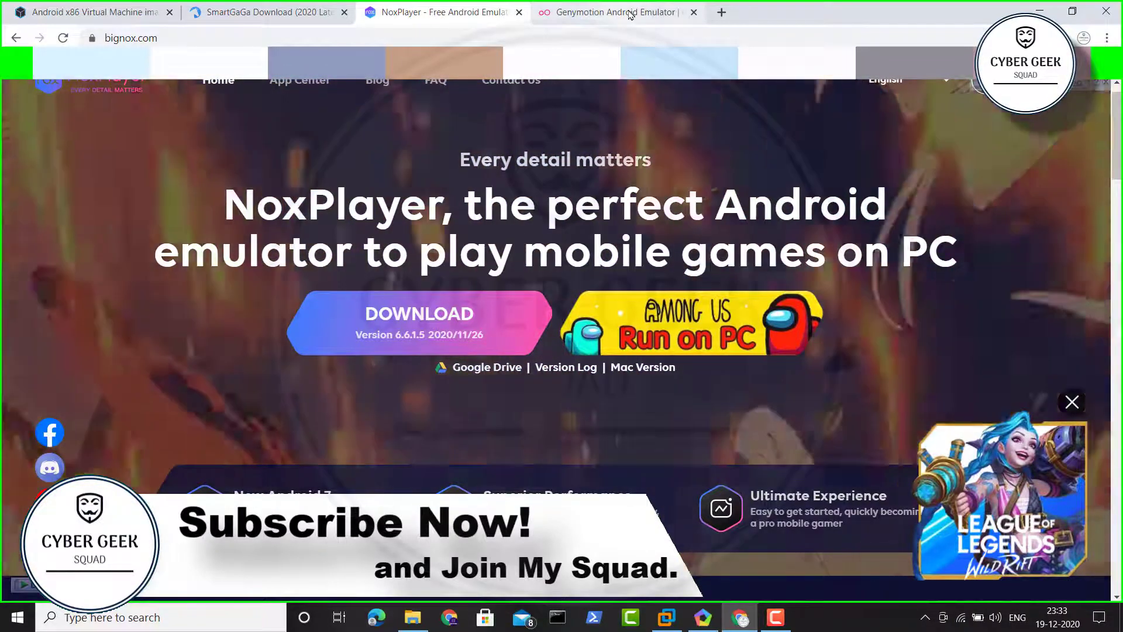
{"action": "left_click", "coordinate": [614, 12]}
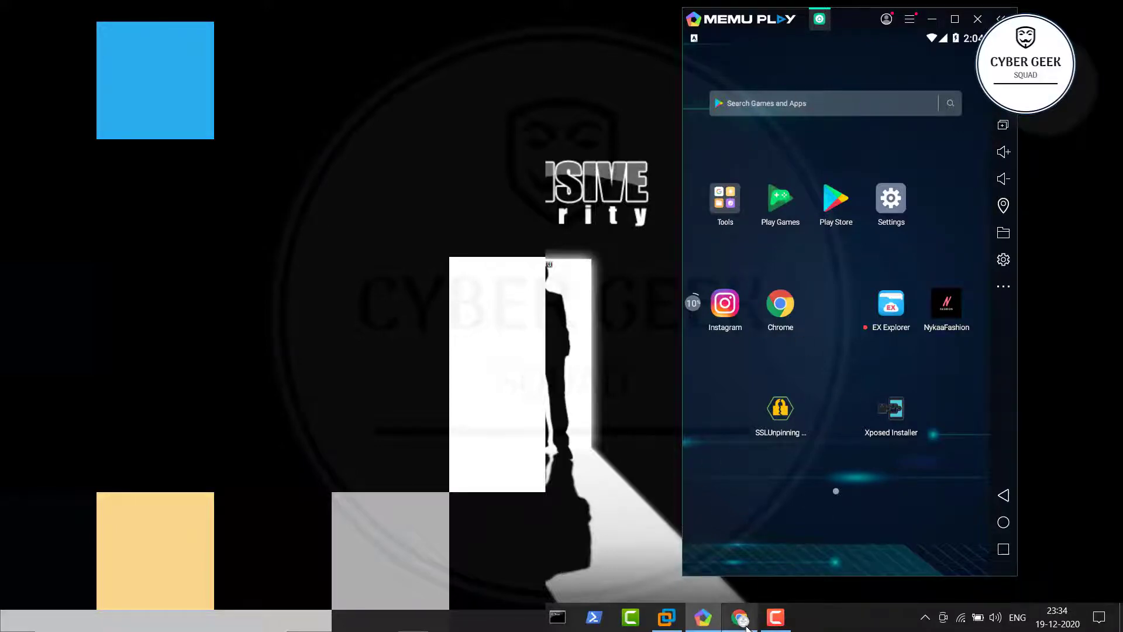
Step: Pass through the browser's emulator download pages and return to the MEmu emulator window
{"action": "left_click", "coordinate": [739, 617]}
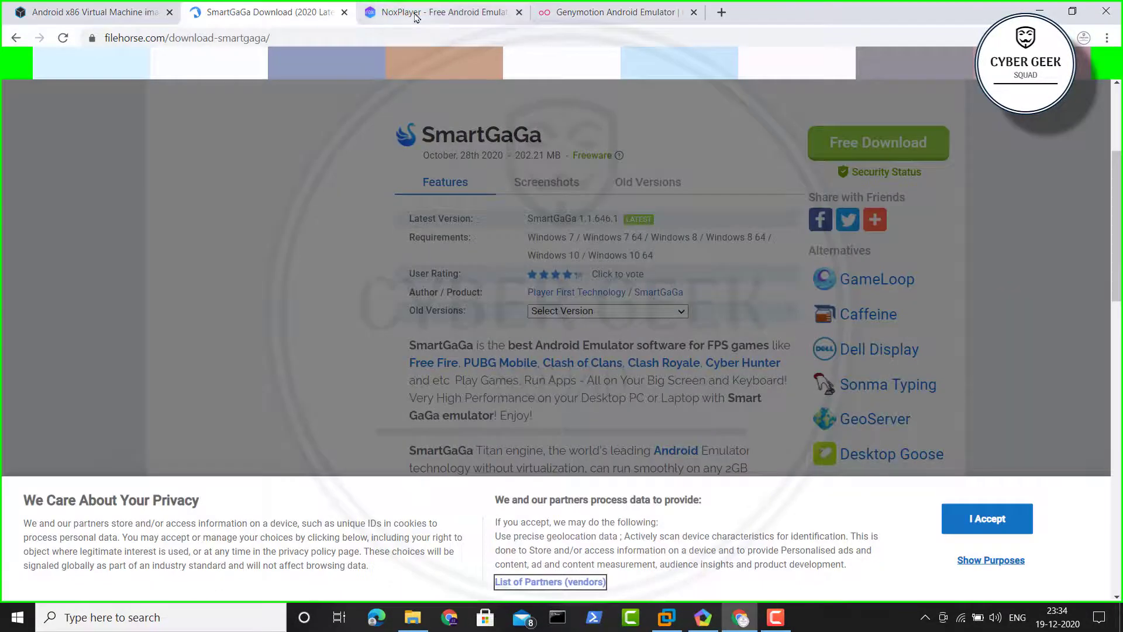
{"action": "left_click", "coordinate": [616, 12]}
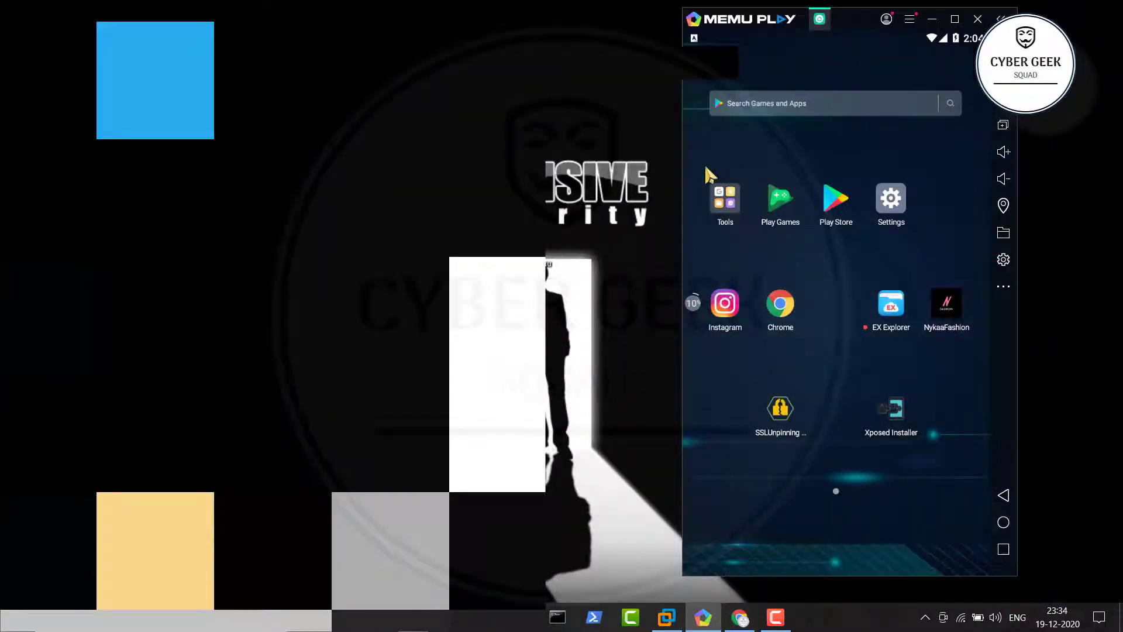
{"action": "mouse_move", "coordinate": [644, 194]}
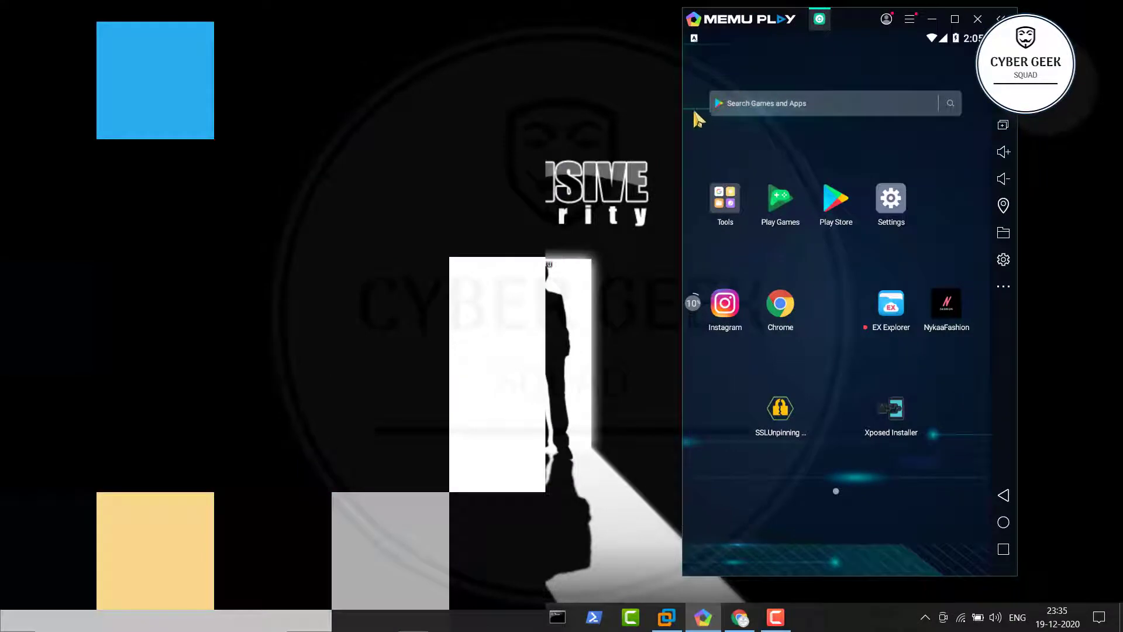
{"action": "mouse_move", "coordinate": [966, 238]}
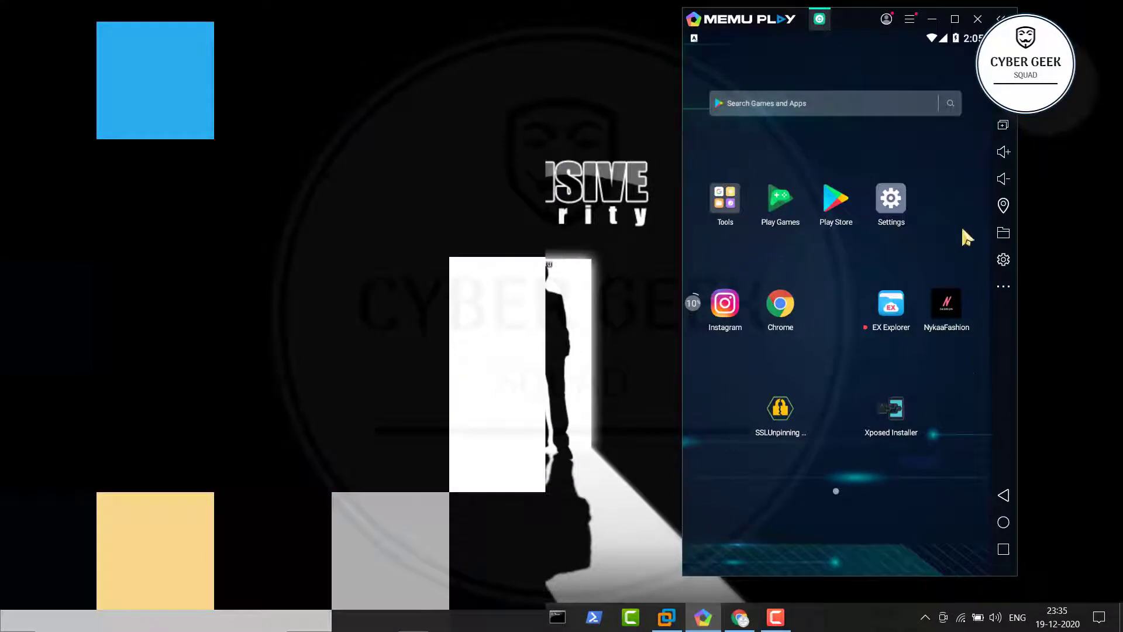
{"action": "mouse_move", "coordinate": [872, 429]}
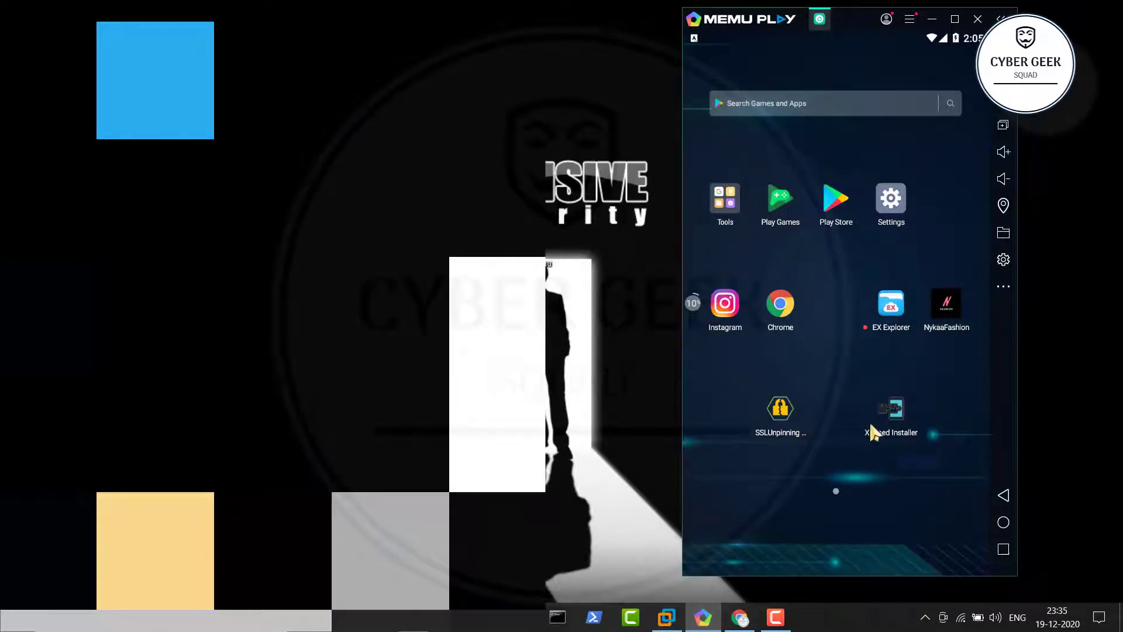
{"action": "mouse_move", "coordinate": [843, 328]}
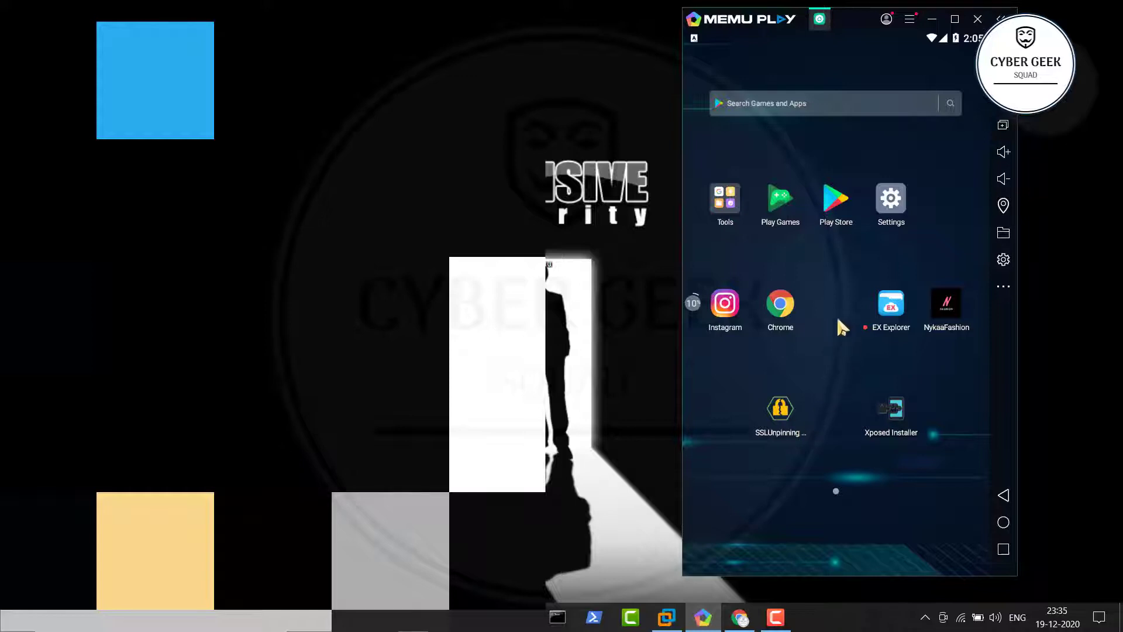
{"action": "mouse_move", "coordinate": [852, 379]}
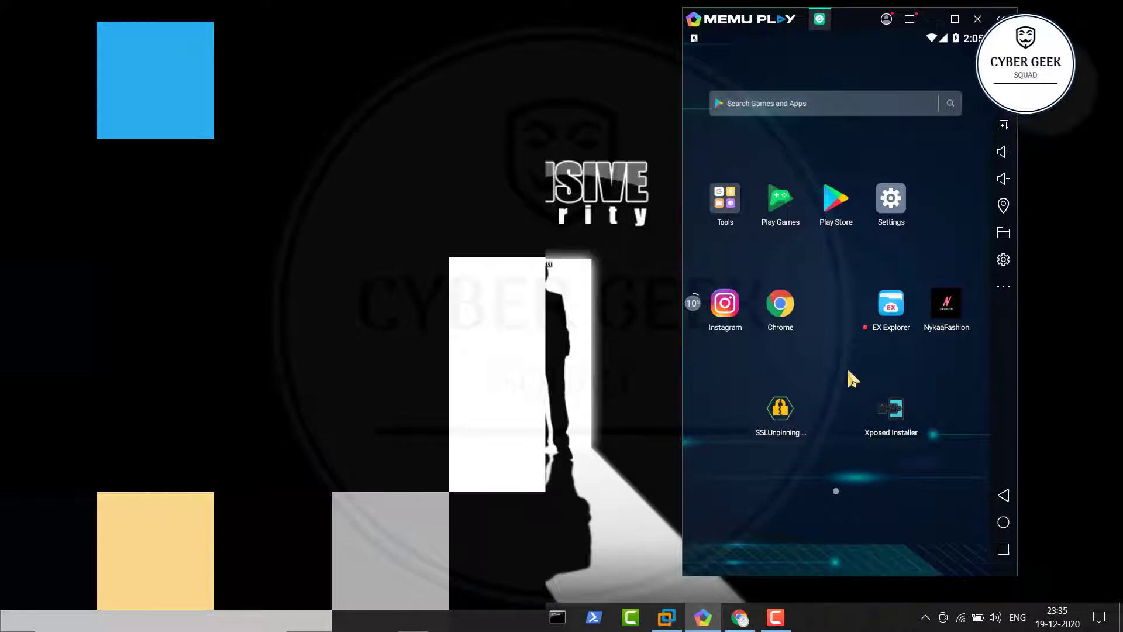
{"action": "mouse_move", "coordinate": [859, 261]}
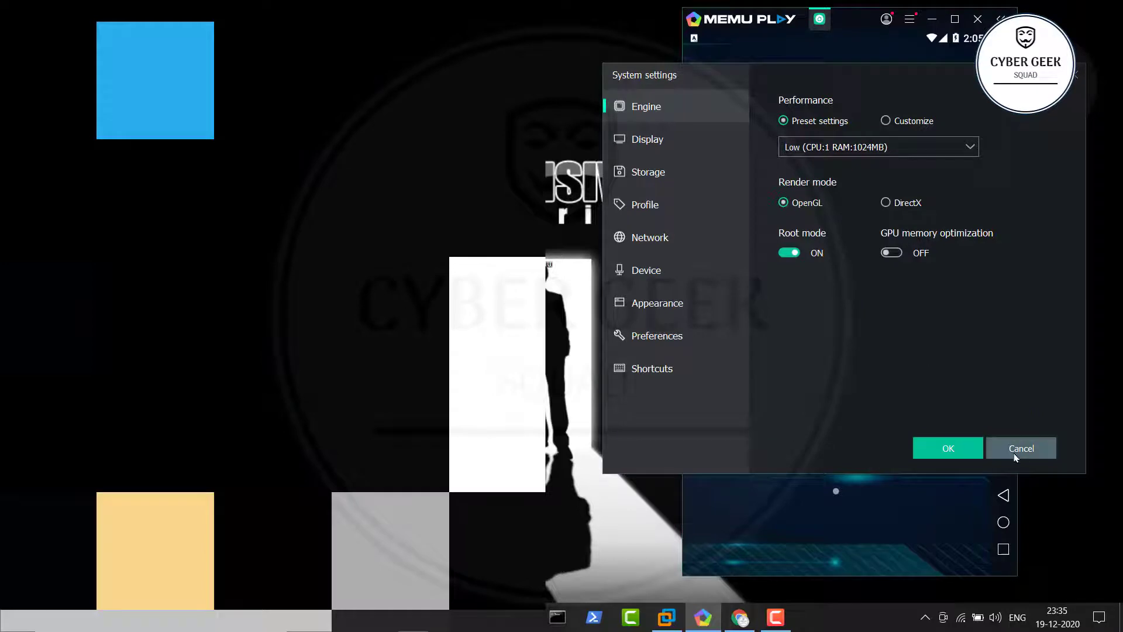
Step: Cancel MEmu's System settings without changes, back to the Android home screen
{"action": "left_click", "coordinate": [1020, 448]}
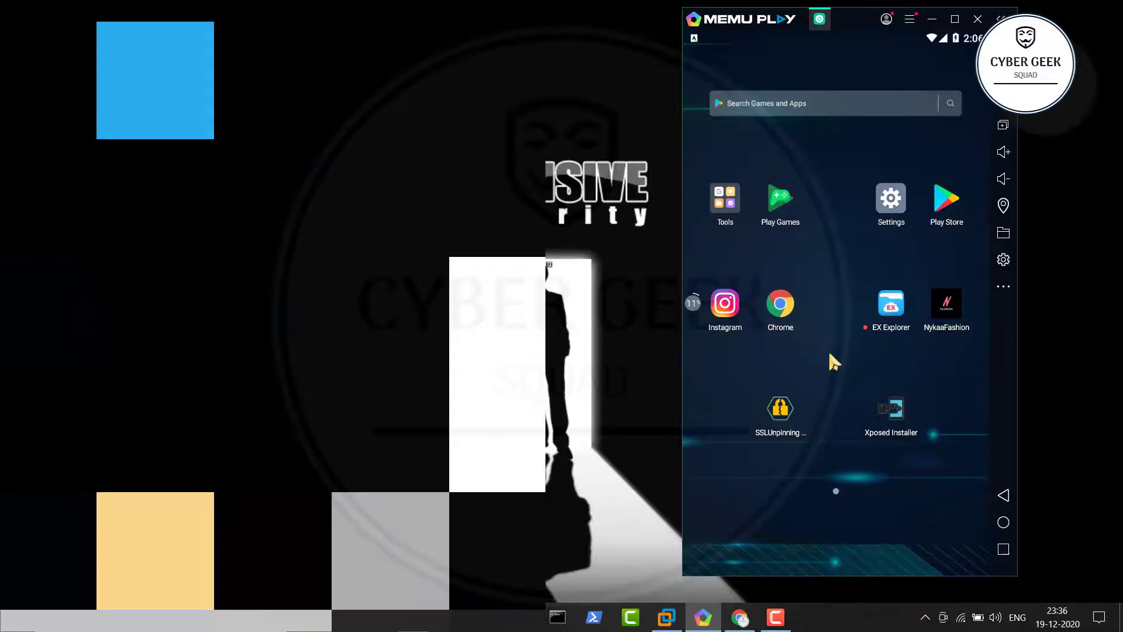
{"action": "mouse_move", "coordinate": [626, 544]}
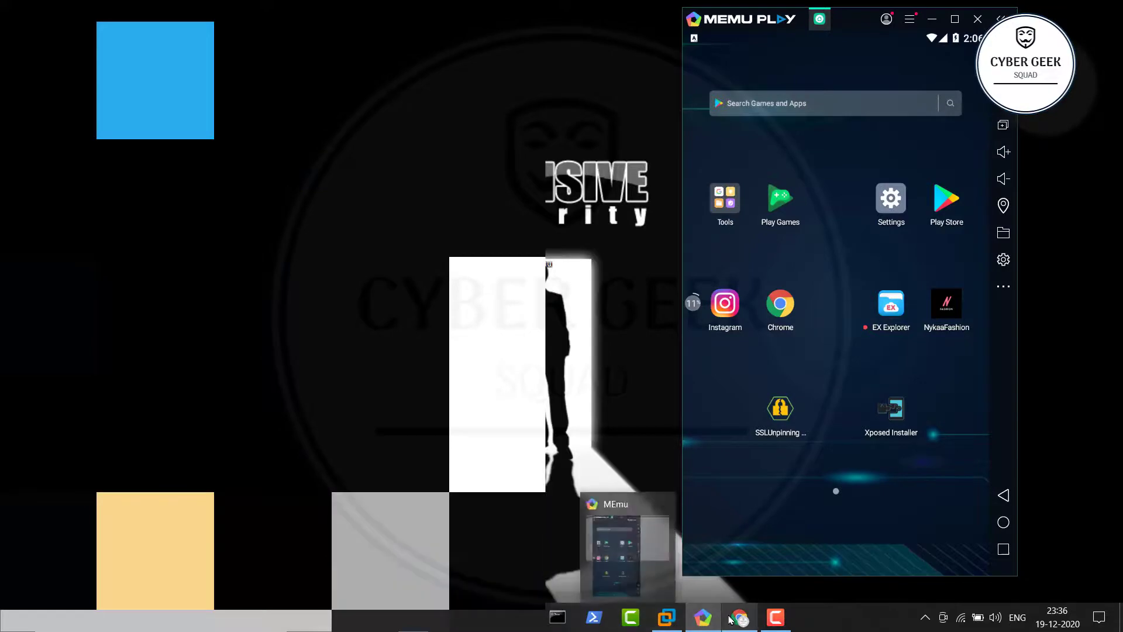
Step: Revisit the Android-x86 download tab in Chrome, then return to the MEmu window
{"action": "left_click", "coordinate": [738, 617]}
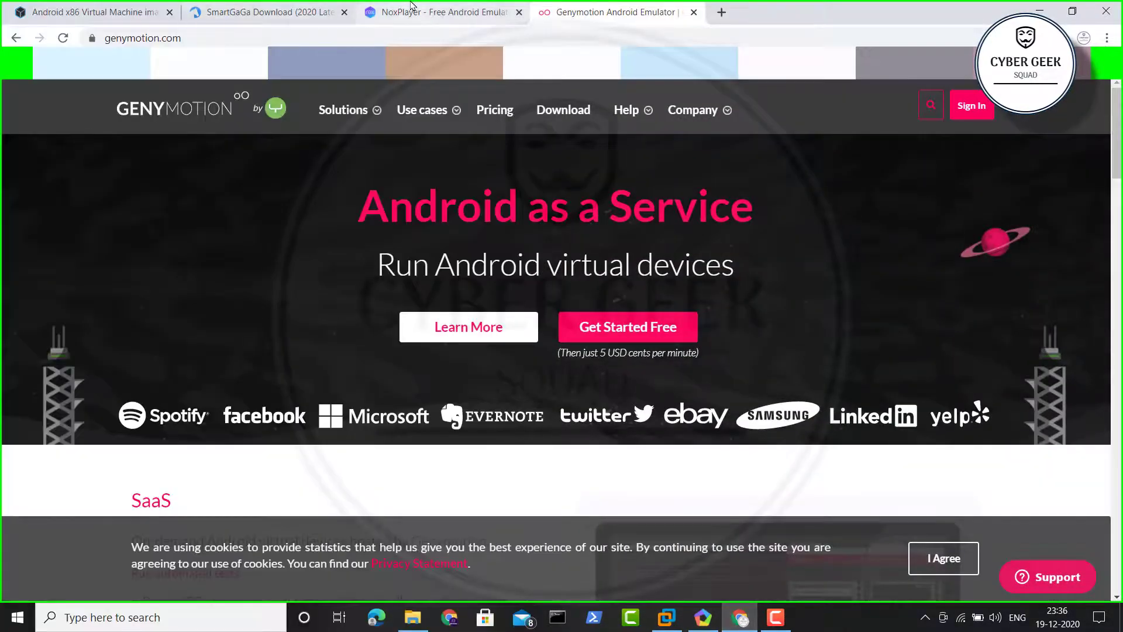
{"action": "left_click", "coordinate": [93, 12]}
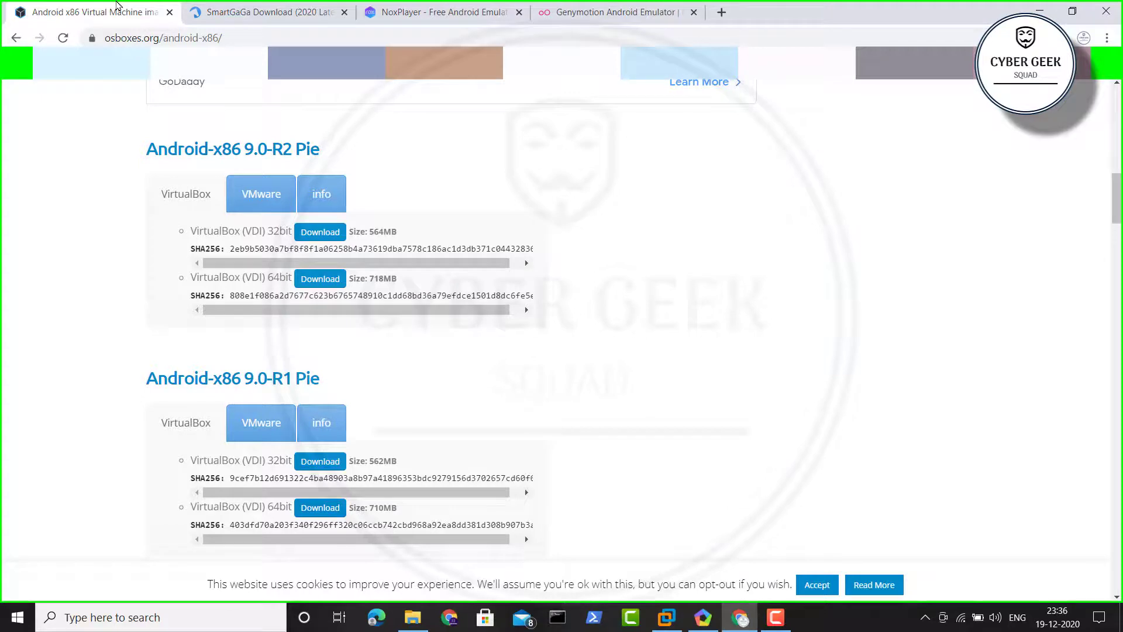
{"action": "left_click", "coordinate": [267, 13]}
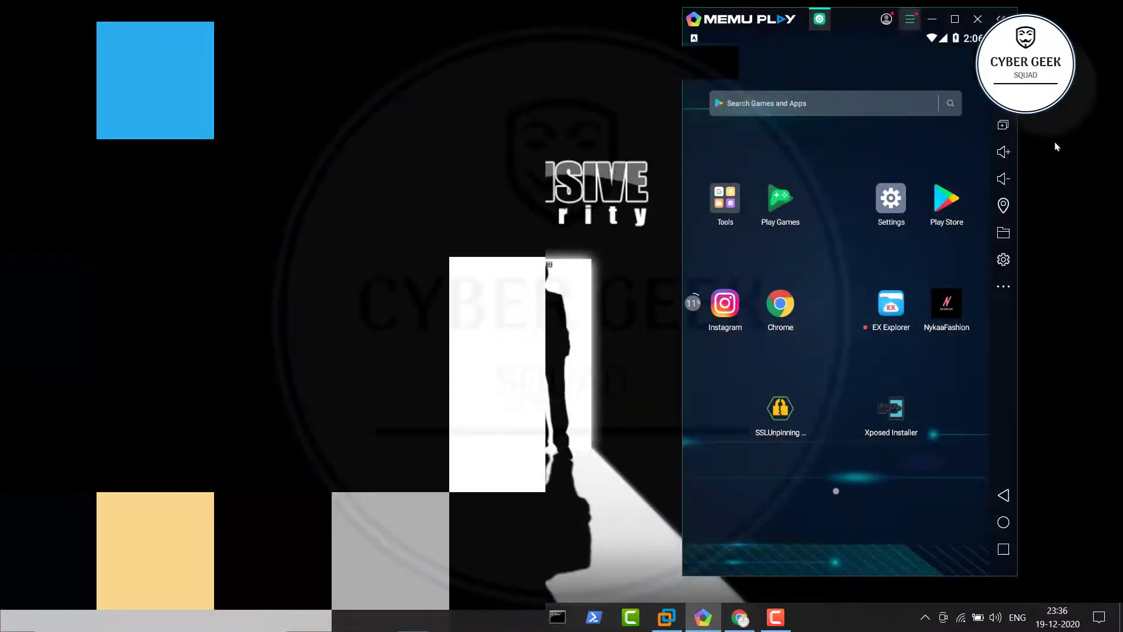
{"action": "mouse_move", "coordinate": [724, 357]}
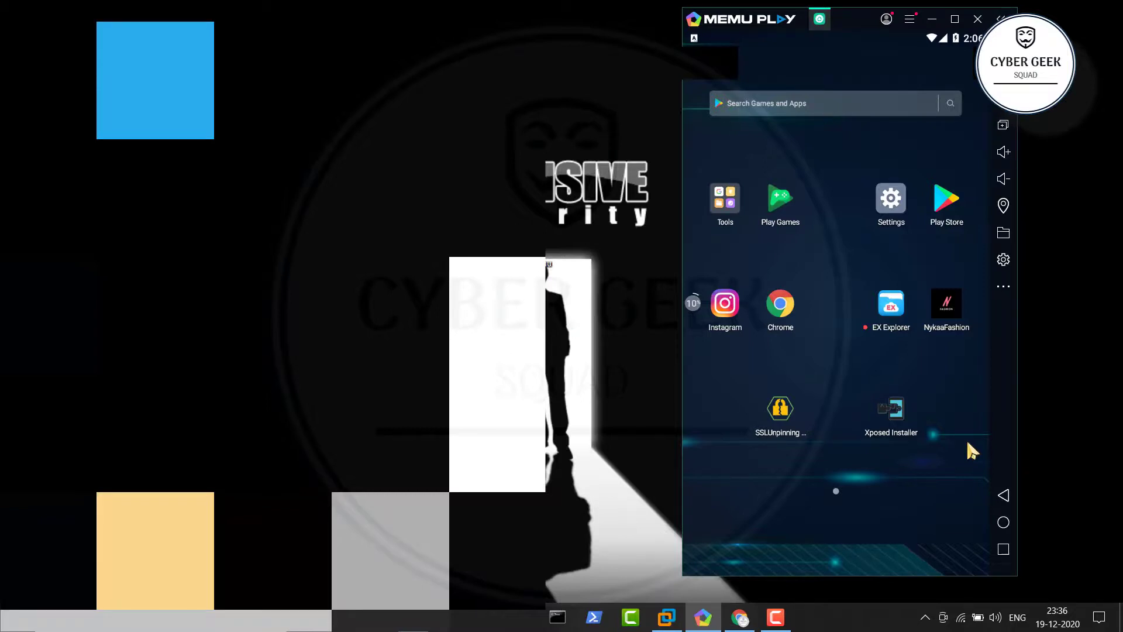
{"action": "mouse_move", "coordinate": [760, 560]}
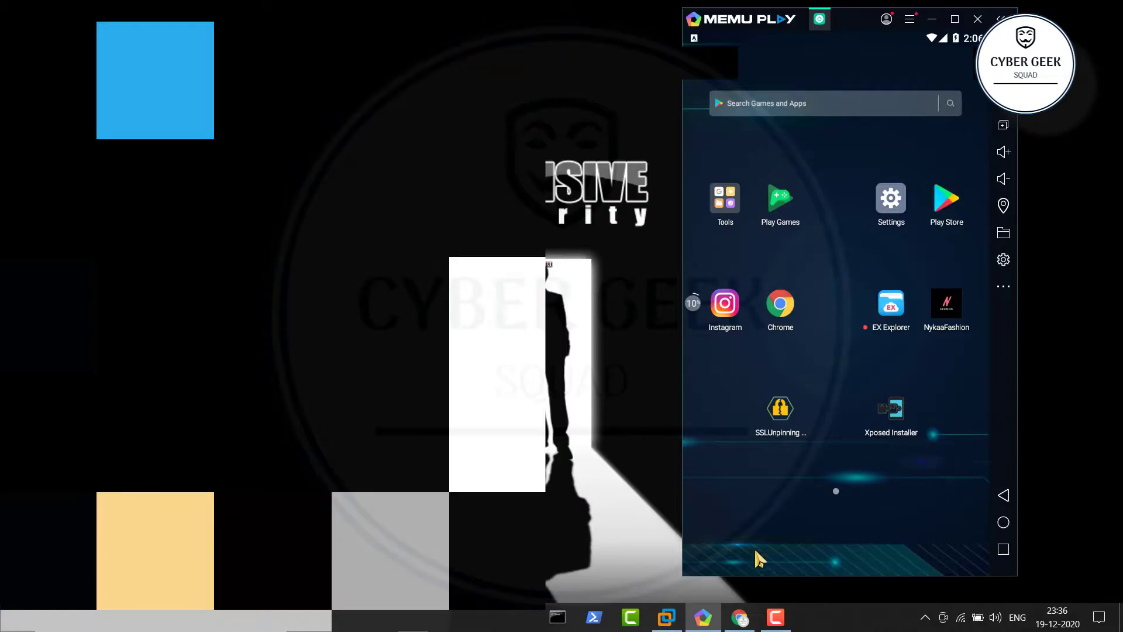